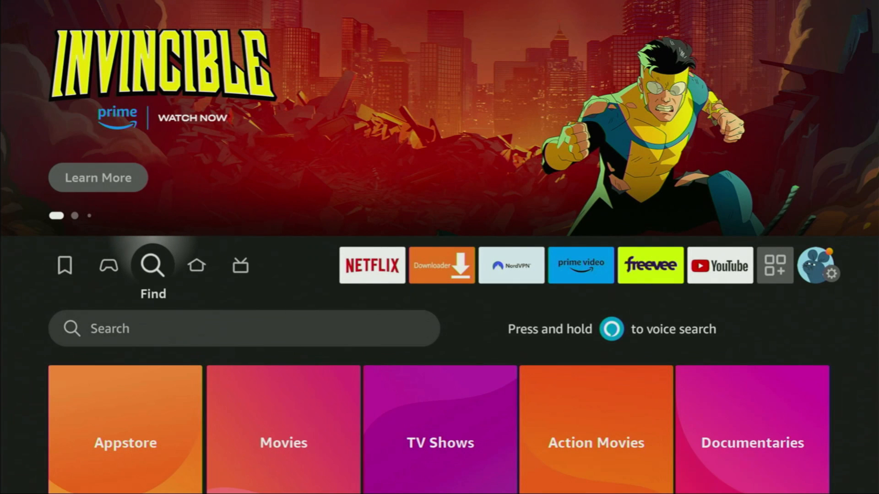
# Search 'Dow' and select the Downloader suggestion, then return home.
pyautogui.scroll(-3)
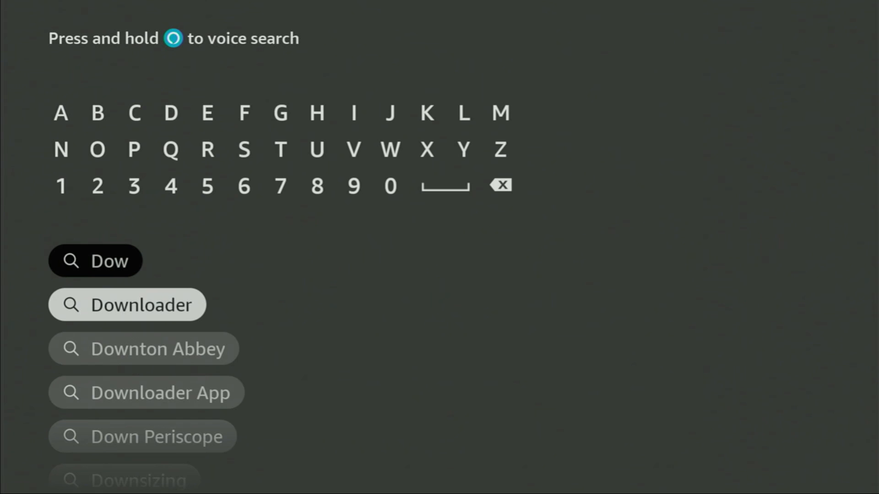
pyautogui.click(127, 304)
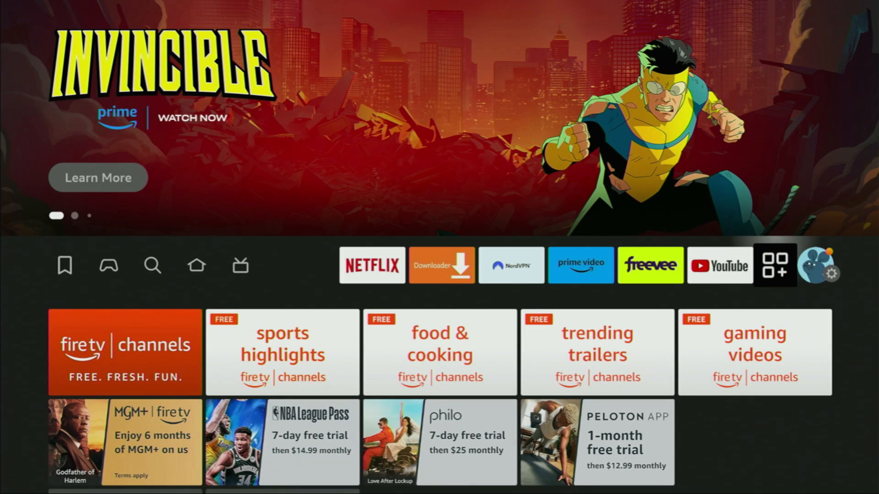
# Go to Settings and scroll to the My Fire TV page.
pyautogui.click(835, 275)
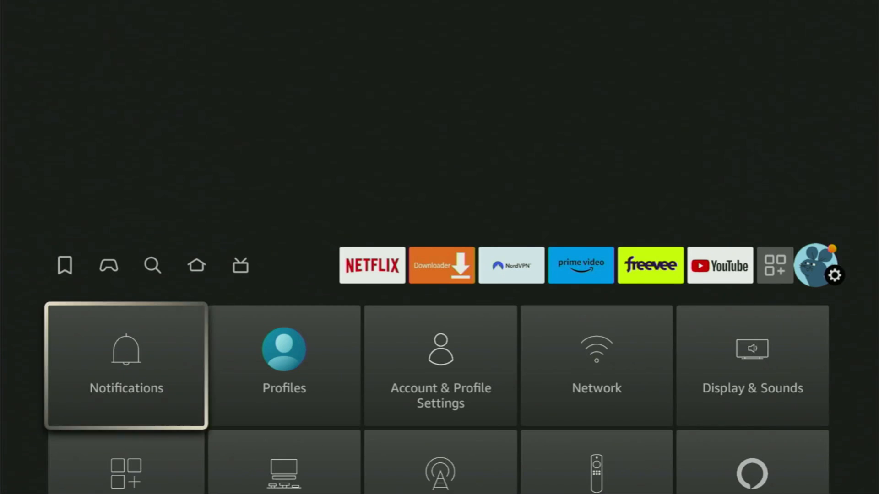
pyautogui.scroll(-3)
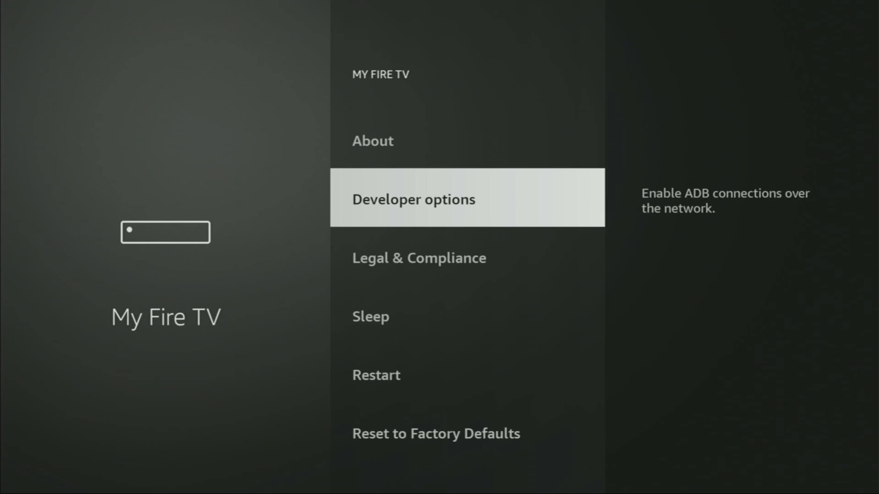
# Enable ADB debugging in Developer options and select Install unknown apps.
pyautogui.click(373, 141)
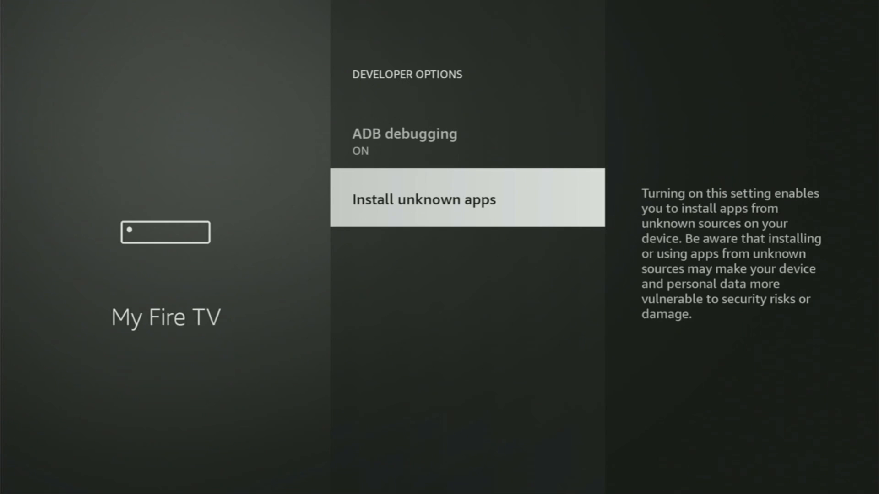
pyautogui.click(467, 198)
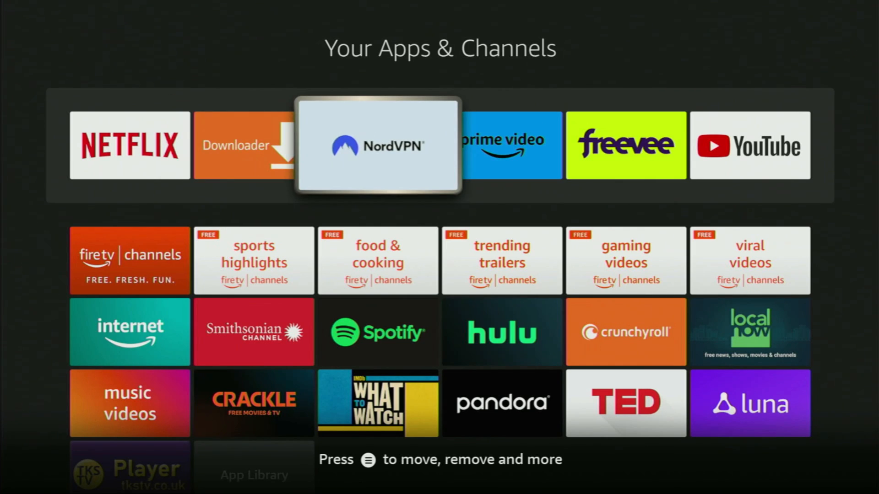
# Launch the NordVPN tile from Your Apps & Channels.
pyautogui.click(377, 145)
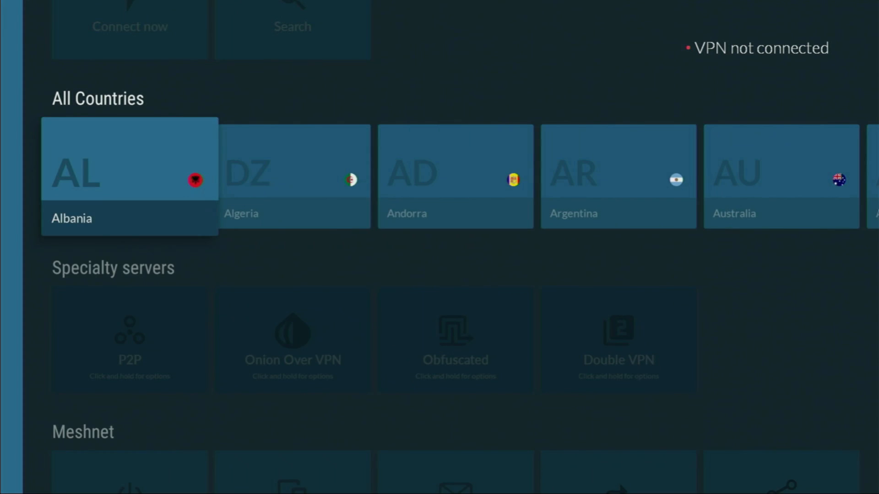
# Browse the All Countries row and connect to a Canada server.
pyautogui.hscroll(3)
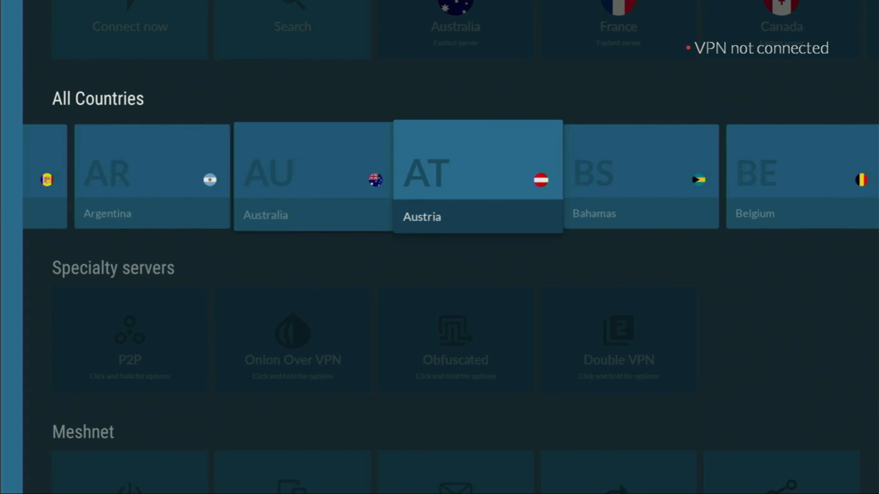
pyautogui.hscroll(3)
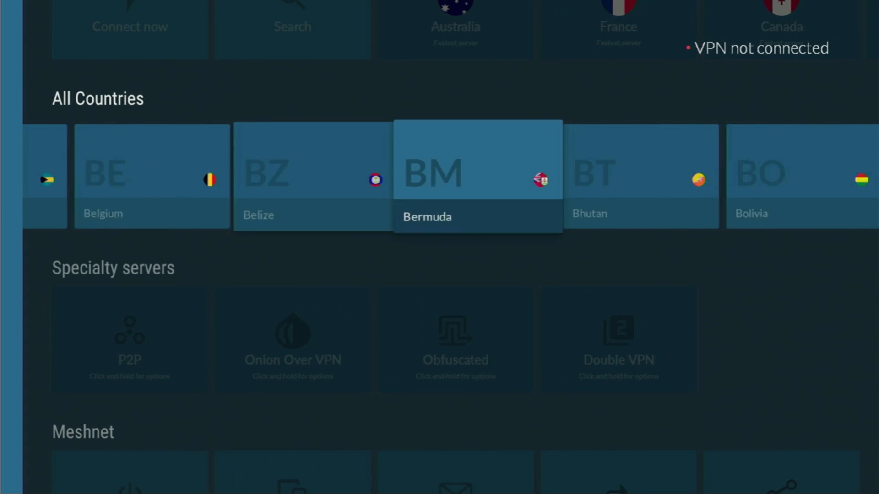
pyautogui.hscroll(-3)
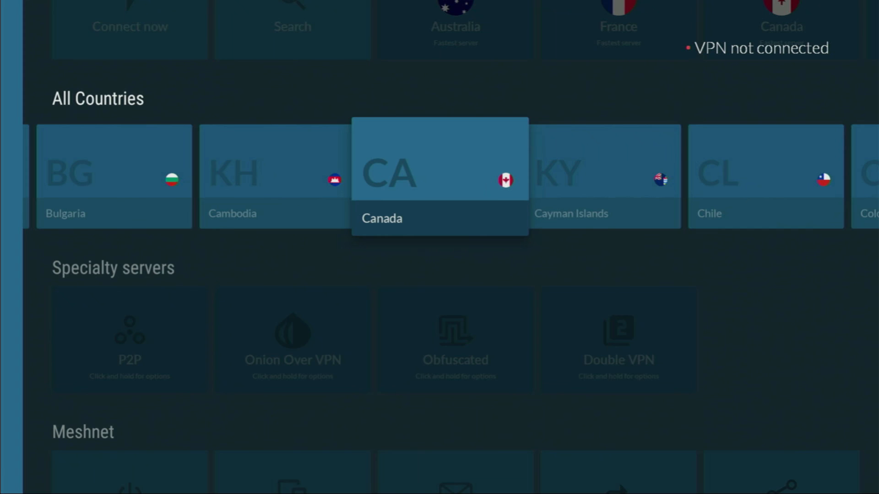
pyautogui.hscroll(3)
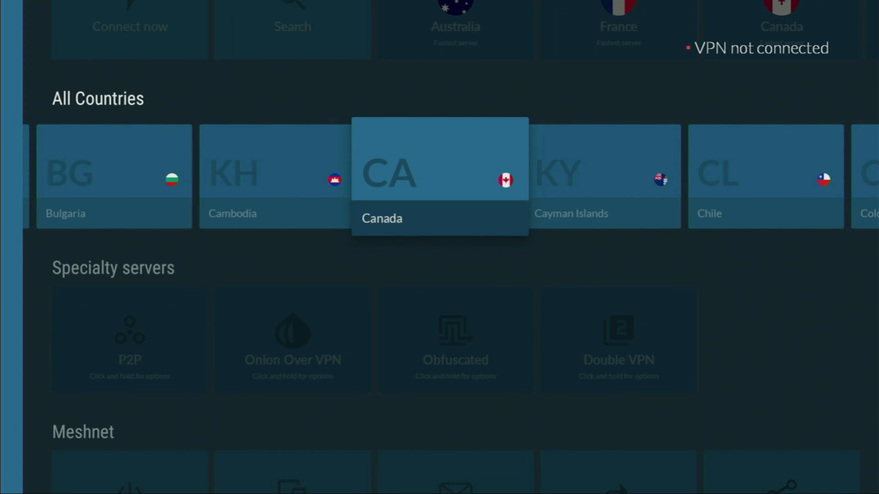
pyautogui.click(439, 160)
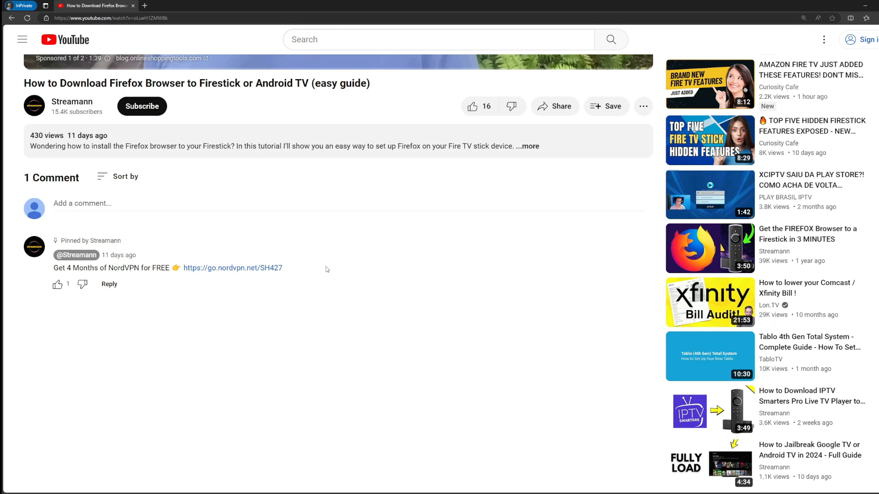
# Follow the go.nordvpn.net link and highlight the '+ 4' extra months offer.
pyautogui.doubleClick(232, 268)
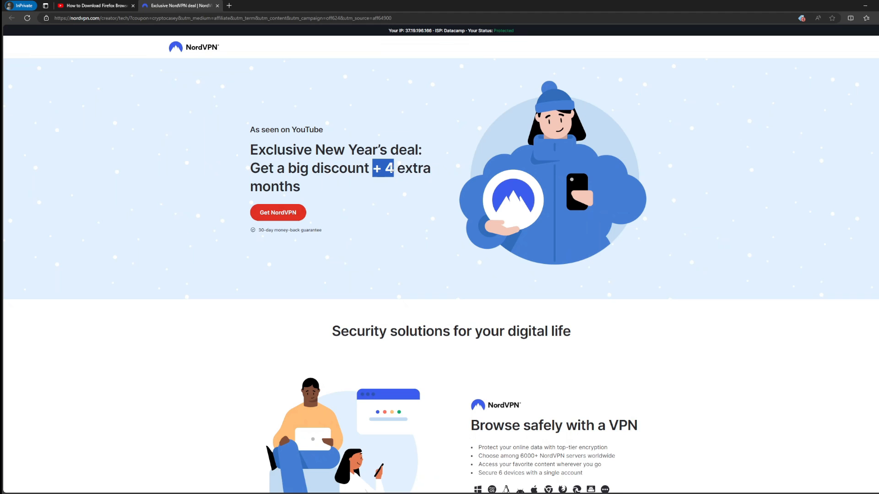
pyautogui.moveTo(381, 168); pyautogui.dragTo(301, 187)
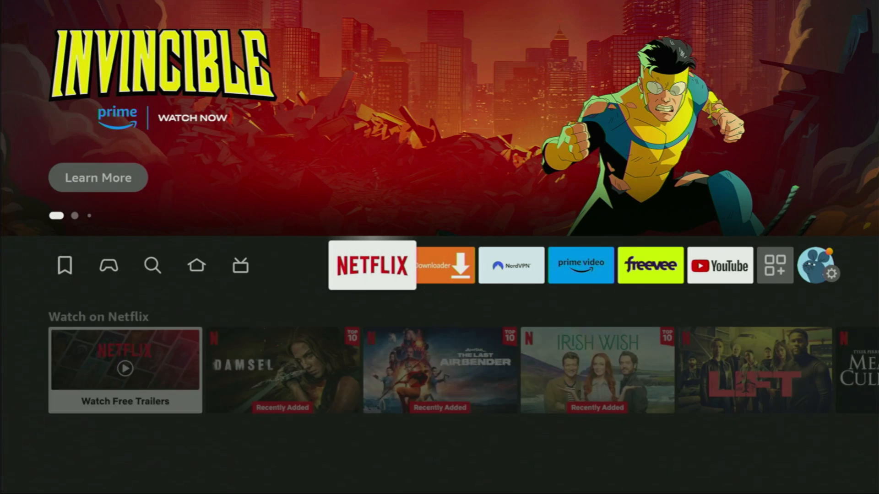
# Launch Downloader and enter 'live net tv' in its URL field.
pyautogui.click(442, 265)
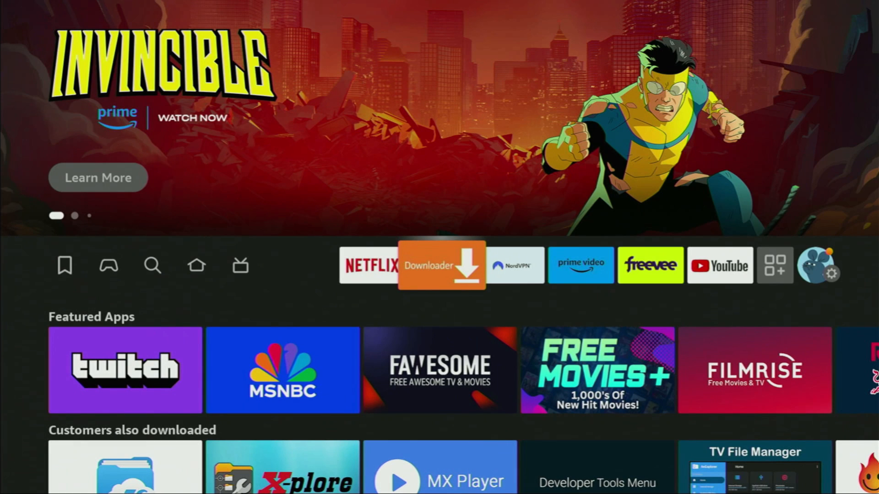
pyautogui.click(441, 265)
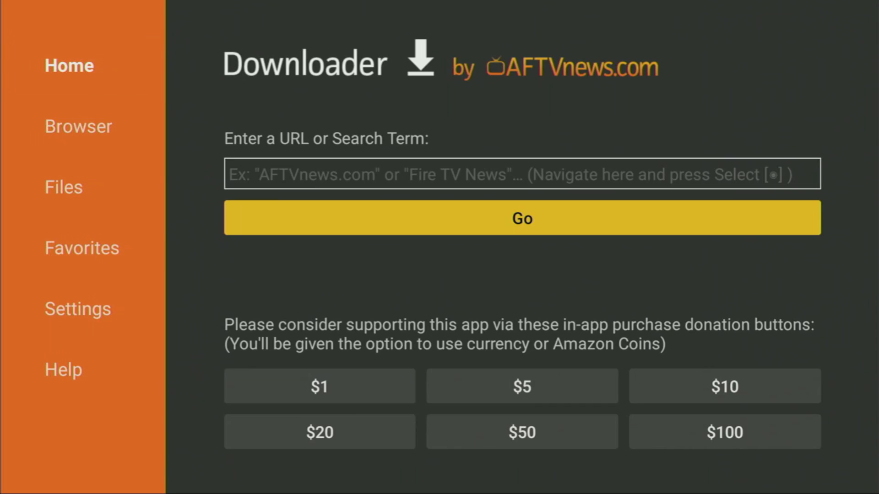
pyautogui.click(522, 174)
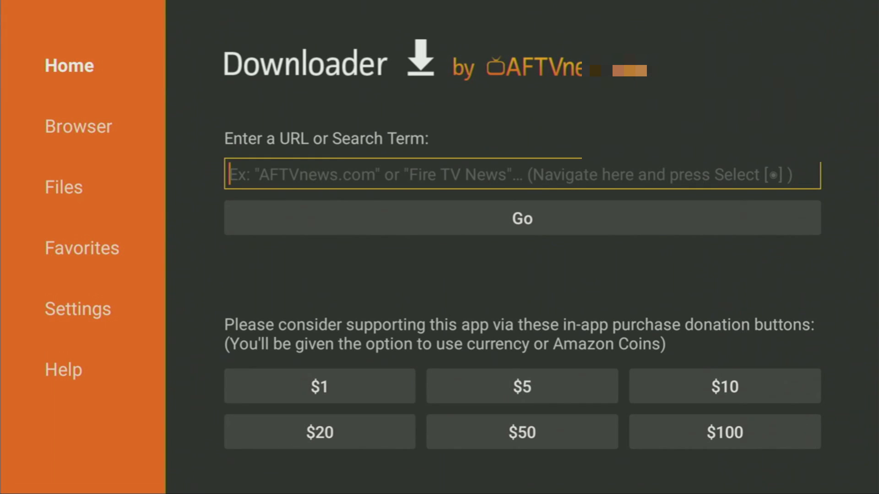
pyautogui.click(521, 174)
pyautogui.write('live net tv')
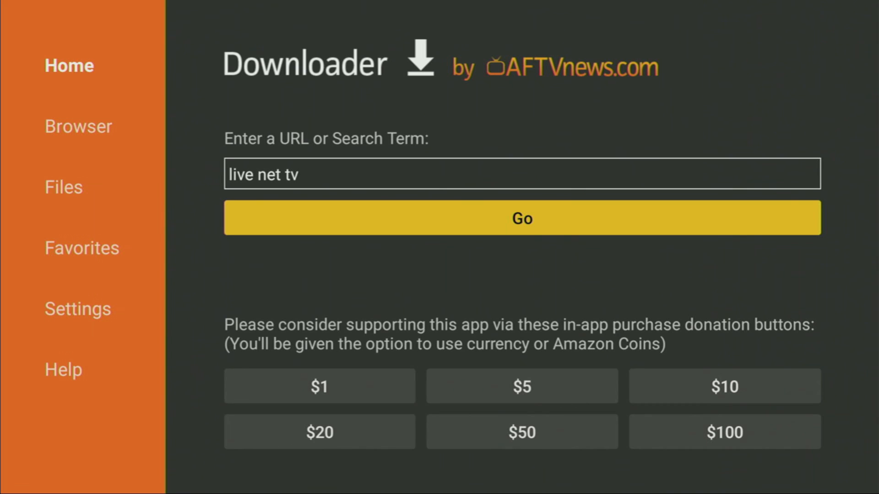
# Submit the 'live net tv' search and reach Softonic's Live Net TV page.
pyautogui.click(522, 217)
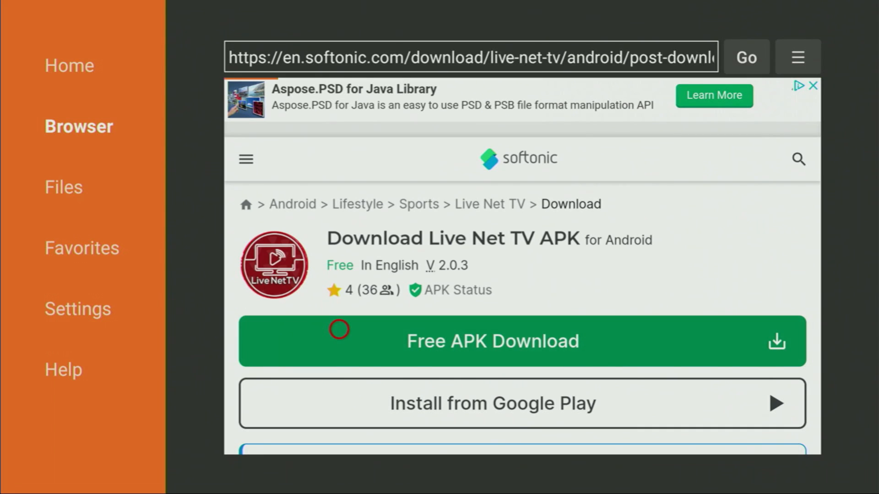
# Download and install the Live Net TV APK, then delete the installer.
pyautogui.click(492, 342)
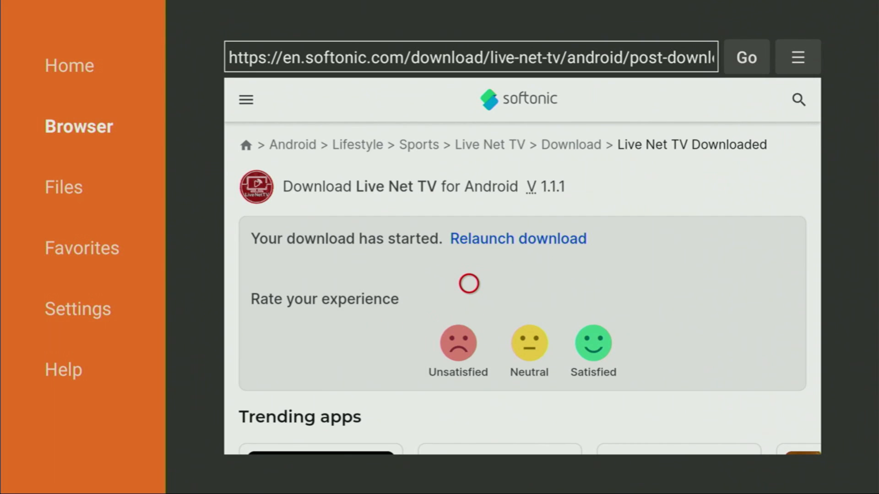
pyautogui.moveTo(514, 282)
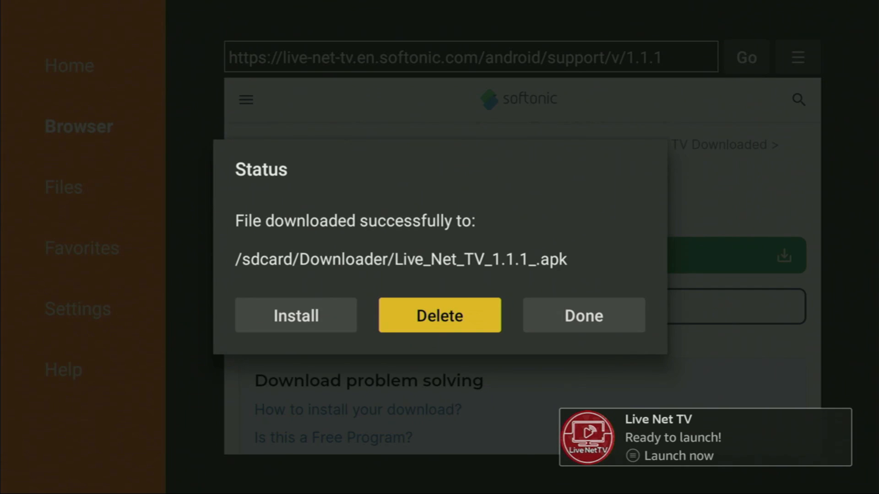
pyautogui.click(439, 315)
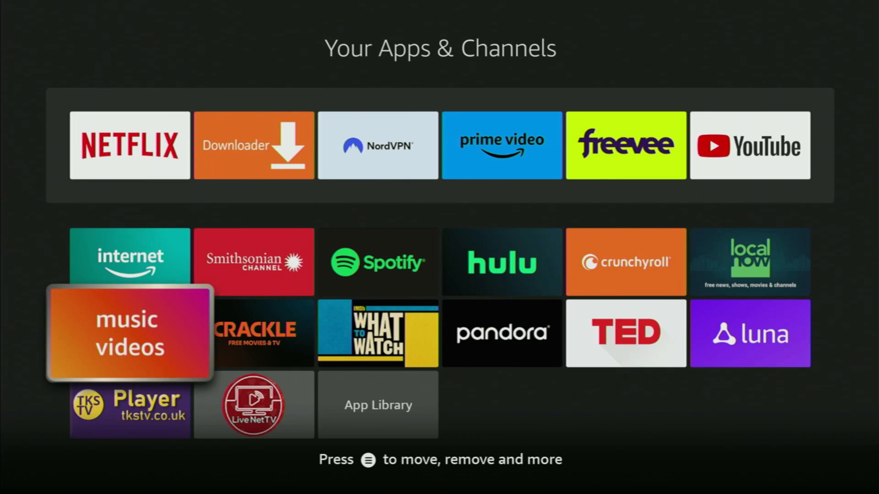
# Move the Live Net TV tile to the front via its options menu.
pyautogui.press('Down')
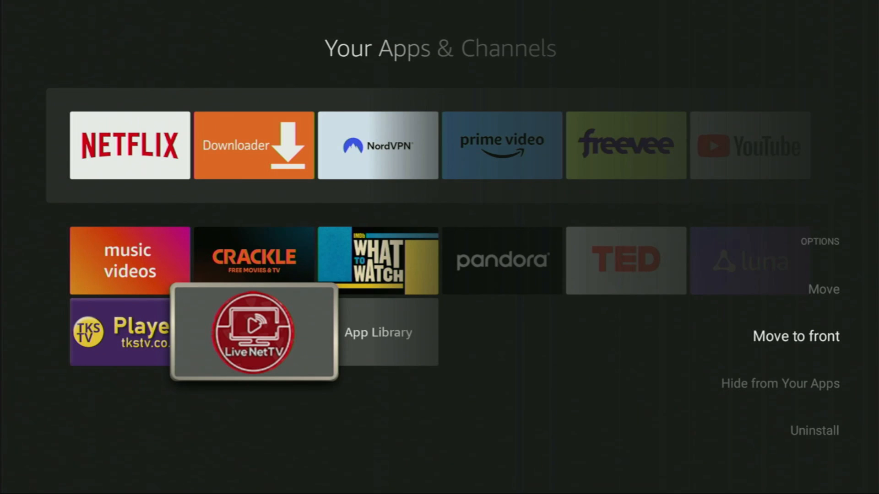
pyautogui.click(795, 337)
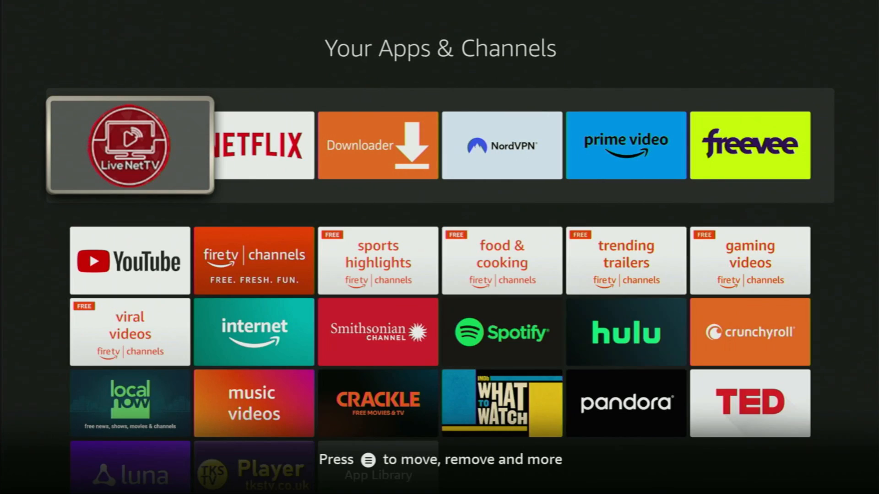